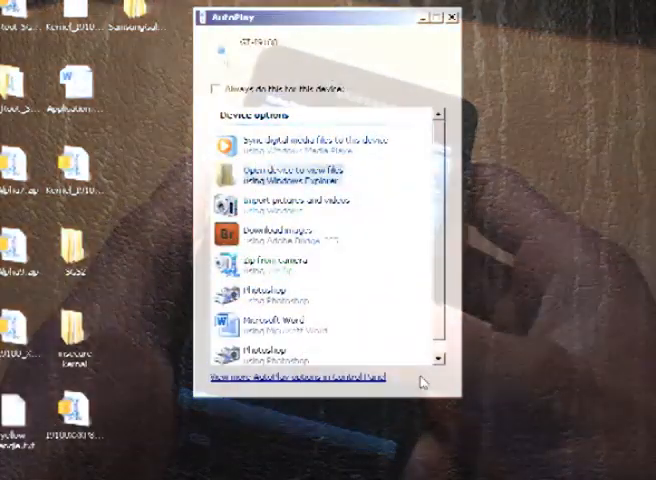
# Step: Open the phone's Card storage from AutoPlay to view its files
pyautogui.click(288, 176)
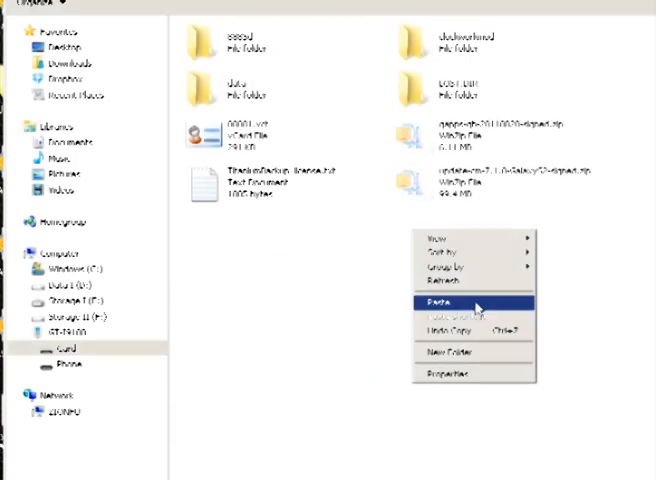
# Step: Paste the CyanogenMod ROM zip and gapps zip into the SD card root
pyautogui.click(436, 300)
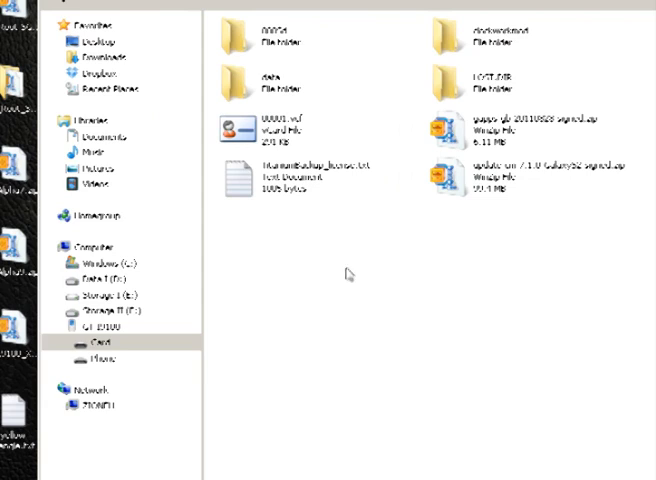
pyautogui.click(520, 180)
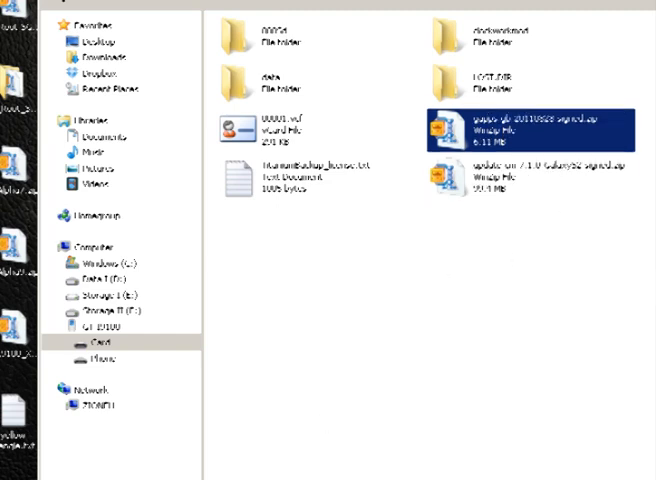
pyautogui.moveTo(526, 232)
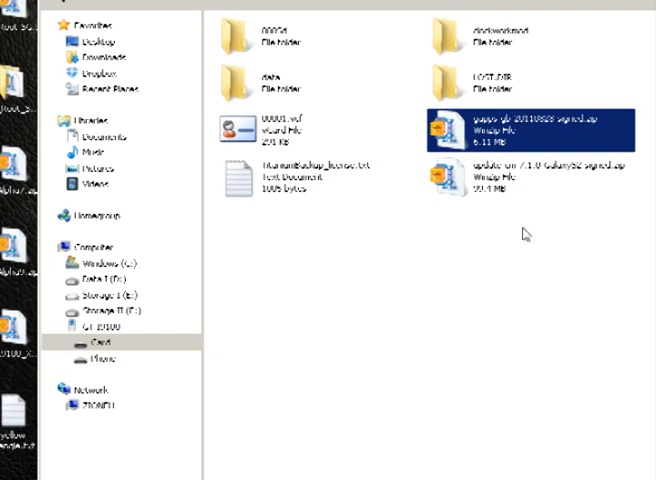
pyautogui.moveTo(556, 228)
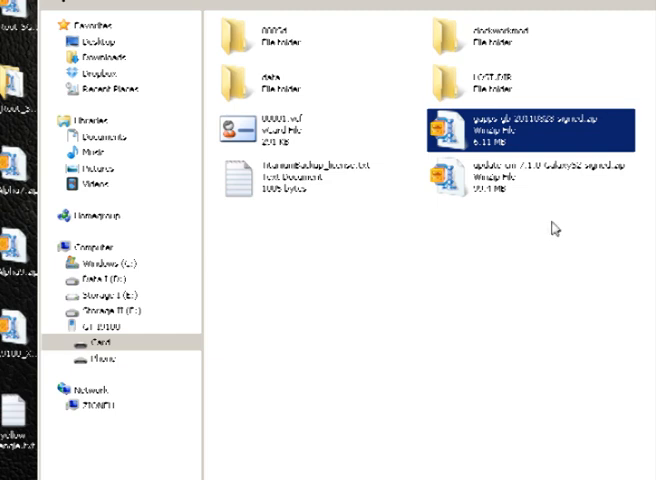